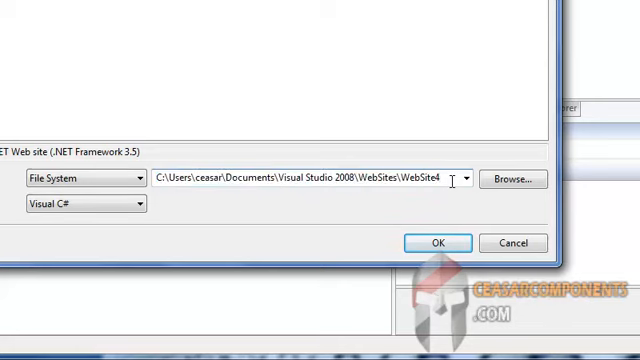
- Name the new C# web site folder xmlProjJS and confirm its creation
{"action": "left_click", "coordinate": [477, 180]}
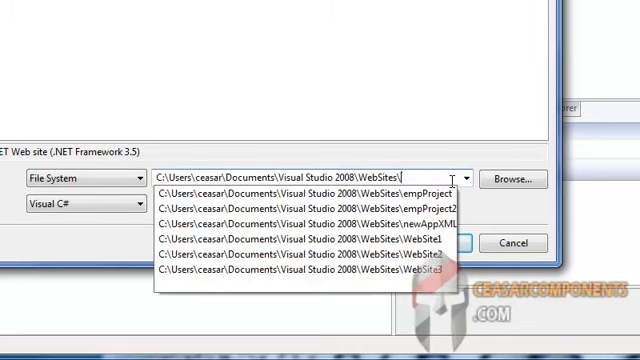
{"action": "type", "text": "xml"}
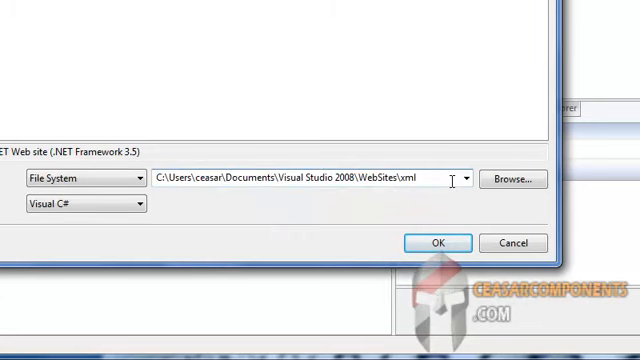
{"action": "type", "text": "Proj"}
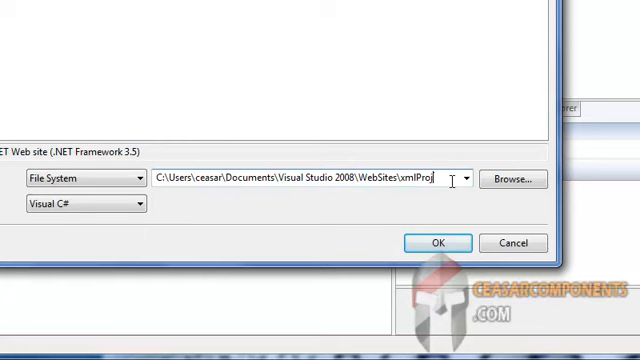
{"action": "type", "text": "JS"}
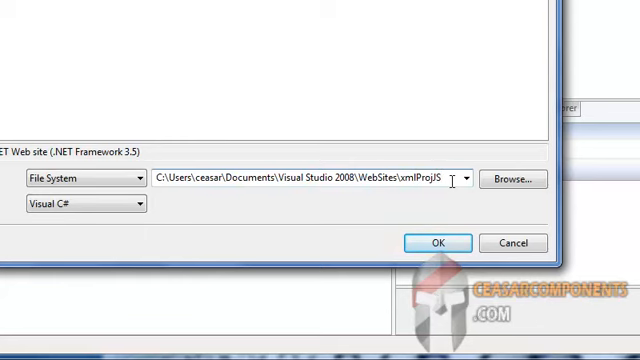
{"action": "left_click", "coordinate": [435, 243]}
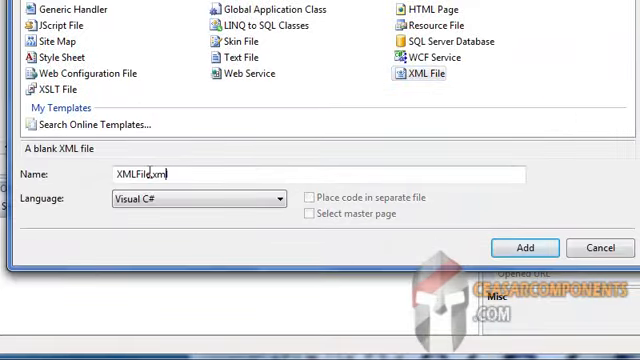
- Name the new XML file myData.xml and add it to the site
{"action": "double_click", "coordinate": [130, 174]}
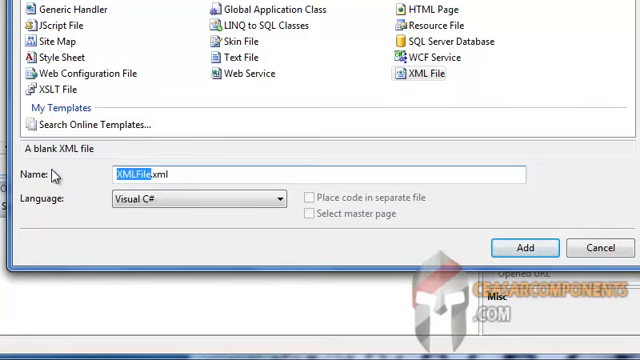
{"action": "type", "text": "myData.xml"}
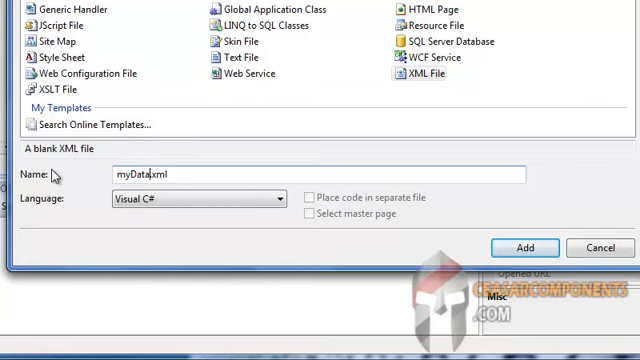
{"action": "left_click", "coordinate": [520, 247]}
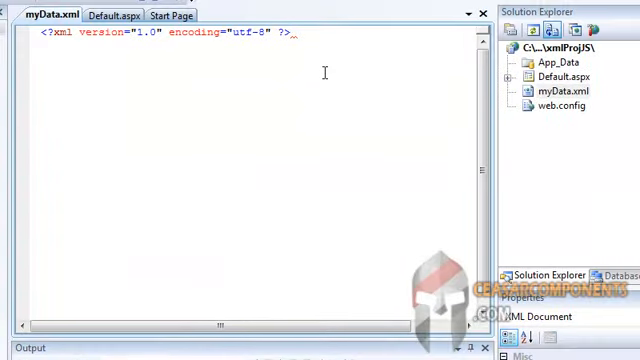
- Write the PhoneList root element containing a Person element
{"action": "type", "text": "<"}
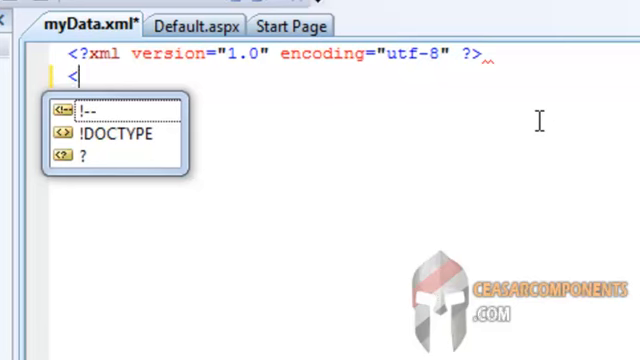
{"action": "type", "text": "Phone"}
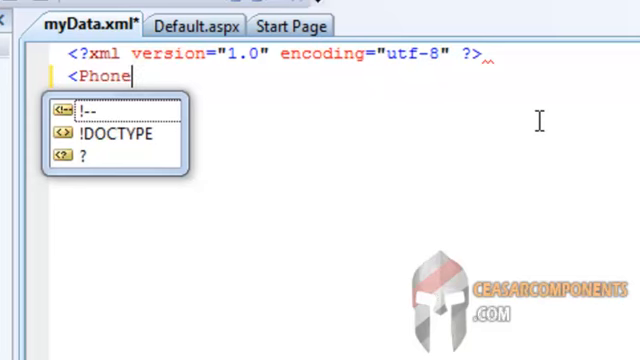
{"action": "type", "text": "List"}
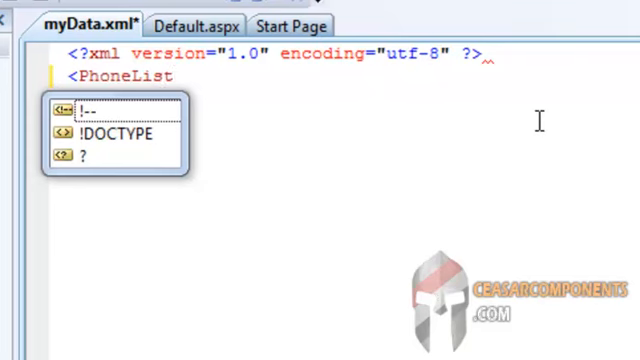
{"action": "type", "text": ">"}
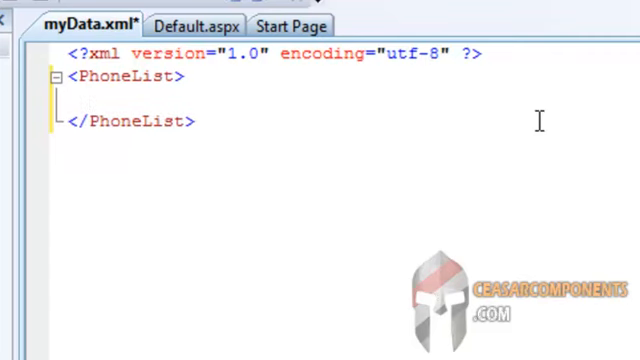
{"action": "type", "text": "<P"}
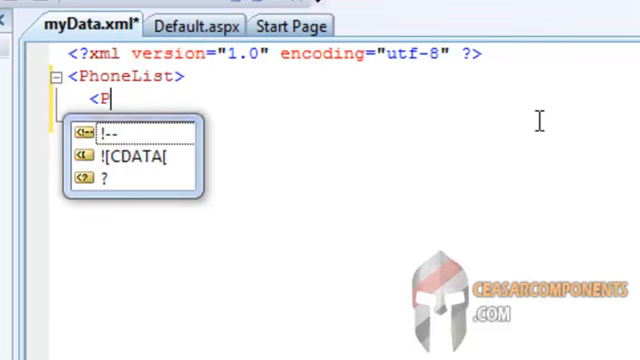
{"action": "type", "text": "ers"}
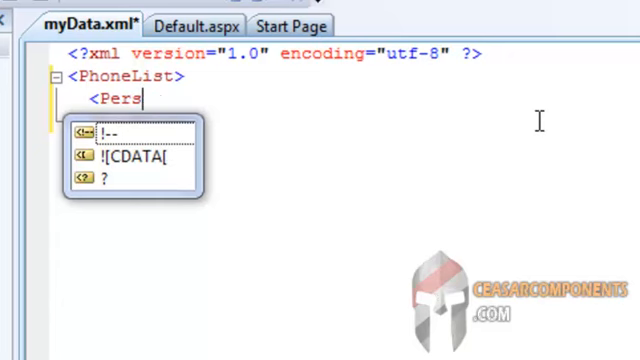
{"action": "type", "text": "on>"}
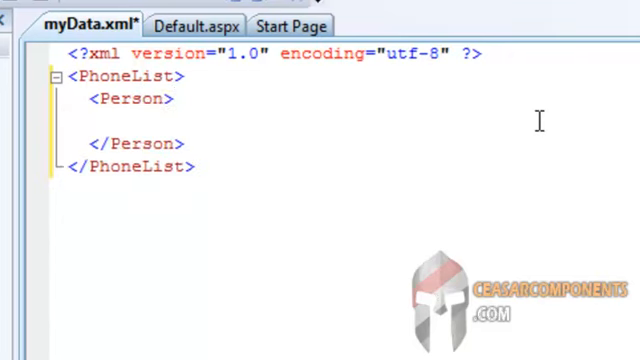
- Give the Person a Name of Mahmoud and a Number of 222255412
{"action": "type", "text": "<"}
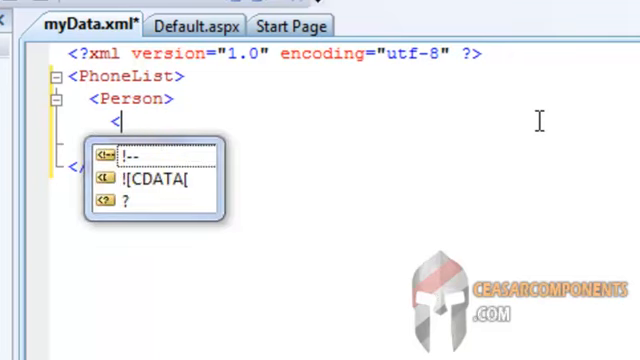
{"action": "type", "text": "Name></Name>"}
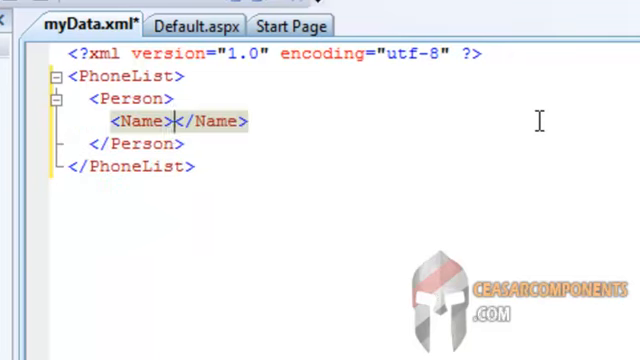
{"action": "type", "text": "Mahmou"}
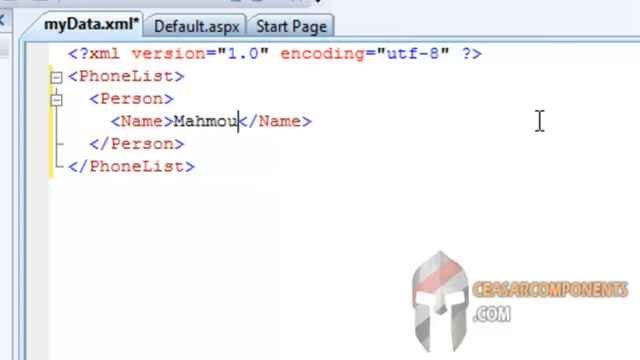
{"action": "type", "text": "d"}
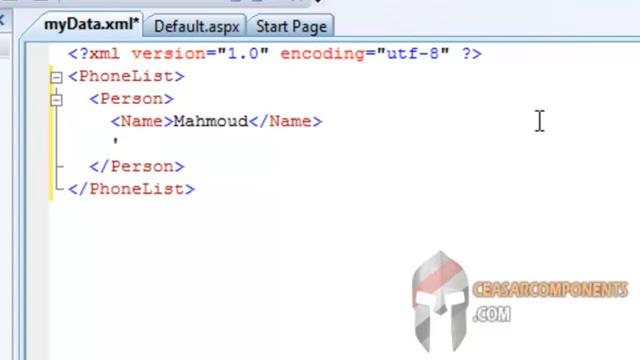
{"action": "type", "text": "<"}
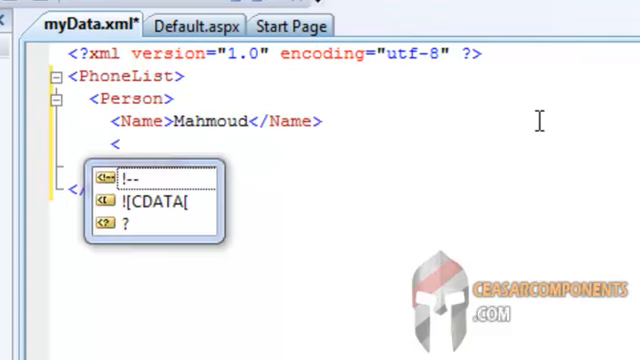
{"action": "type", "text": "Num"}
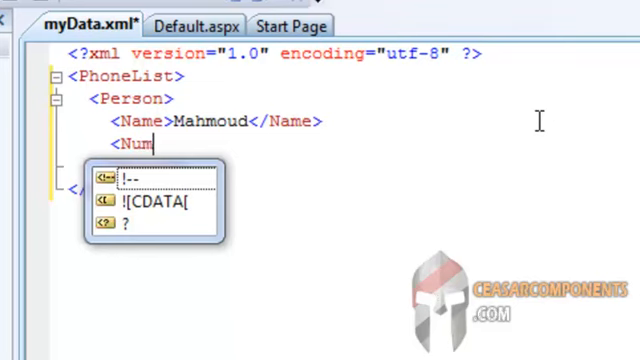
{"action": "type", "text": "ber></Number>"}
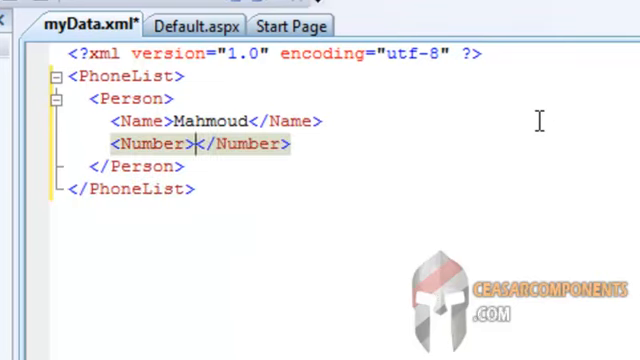
{"action": "type", "text": "2222554"}
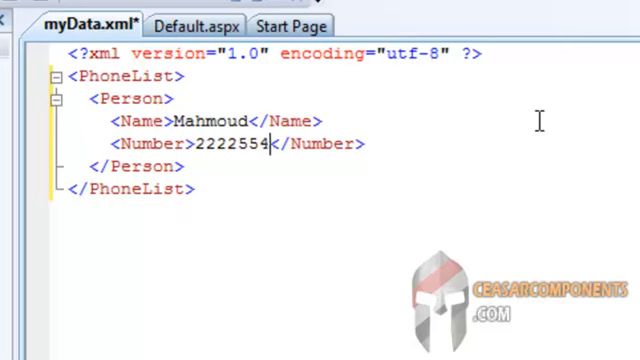
{"action": "type", "text": "12"}
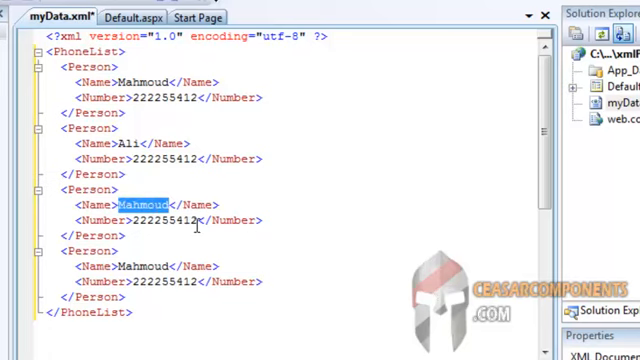
- Fill the remaining Person entries with names Hady and Mohamed and their numbers
{"action": "type", "text": "Hady"}
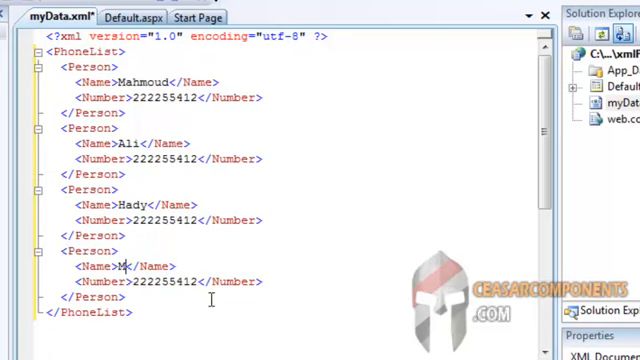
{"action": "type", "text": "ohamed"}
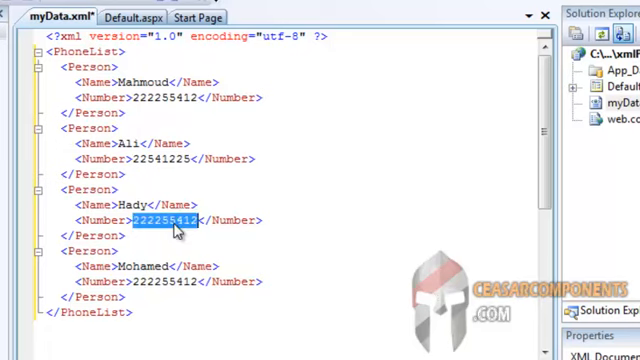
{"action": "type", "text": "655544522"}
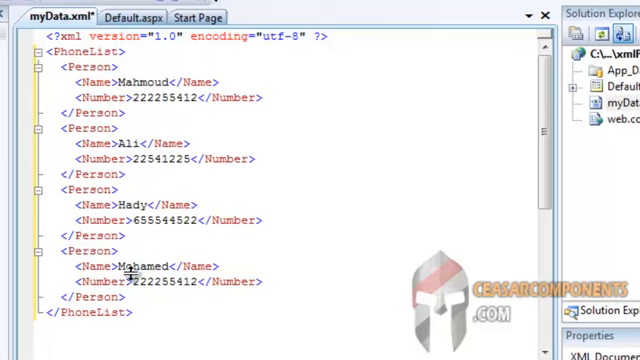
{"action": "type", "text": "3255"}
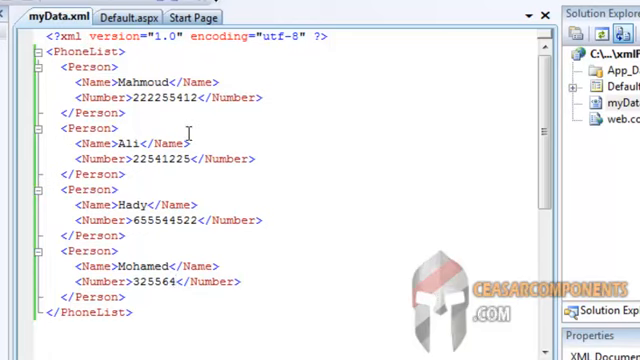
{"action": "left_click", "coordinate": [118, 16]}
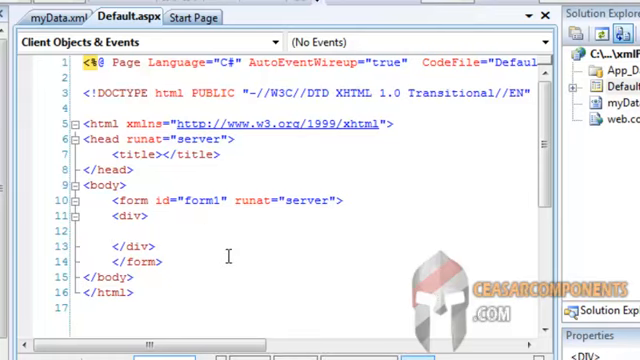
- Insert an empty <script language="javascript"> block inside the form's div
{"action": "type", "text": "script language=\"javascript\">"}
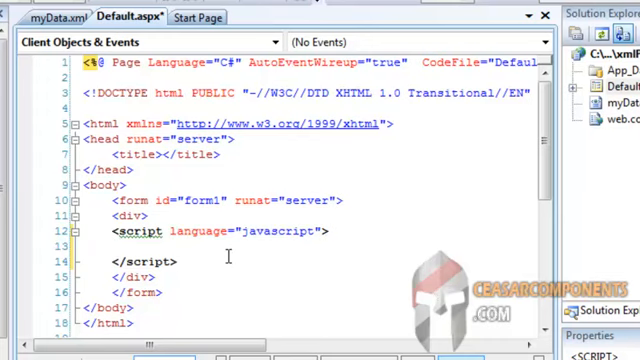
{"action": "left_click", "coordinate": [115, 255]}
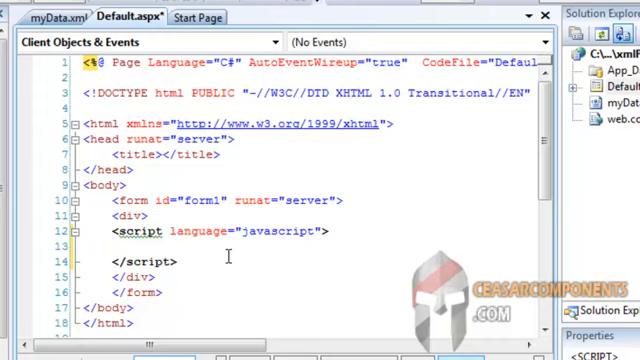
- Declare var ajxObj and assign a new XMLHttpRequest when window.XMLHttpRequest exists
{"action": "type", "text": "if("}
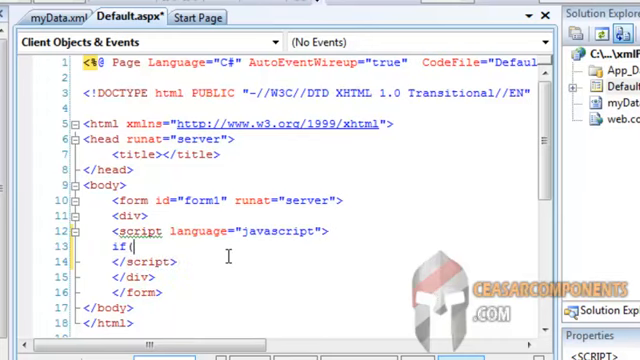
{"action": "type", "text": "window"}
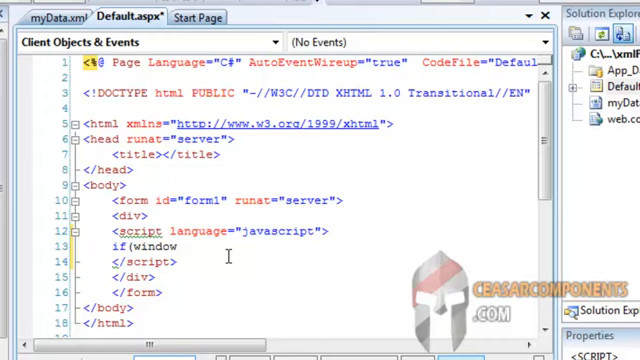
{"action": "type", "text": "."}
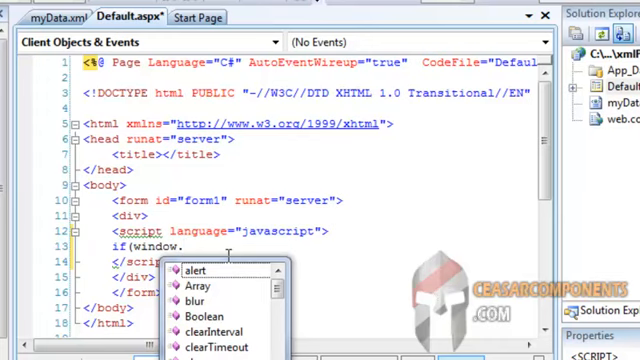
{"action": "type", "text": "XMLHttpRequest){"}
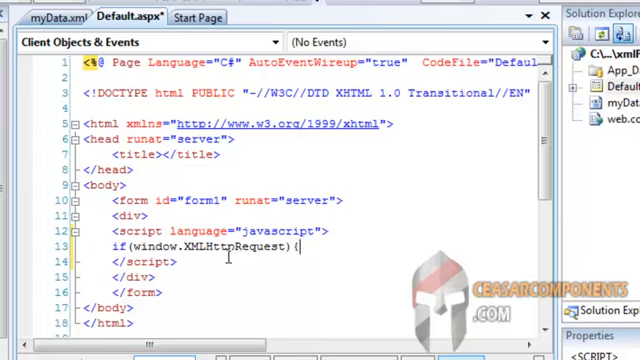
{"action": "key", "text": "enter"}
{"action": "type", "text": "}"}
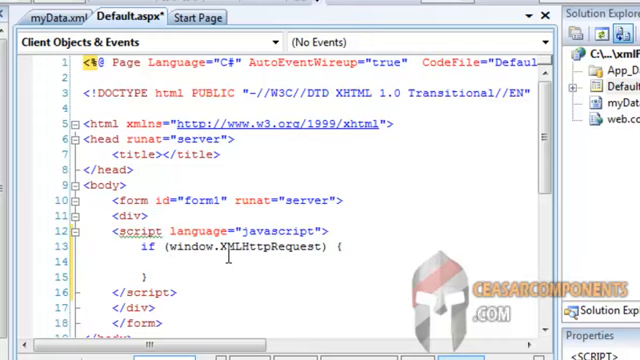
{"action": "key", "text": "enter"}
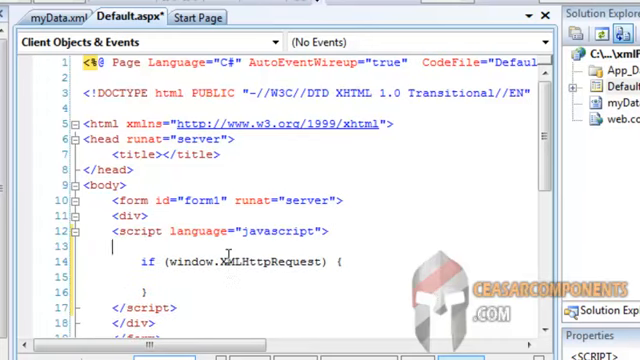
{"action": "type", "text": "var"}
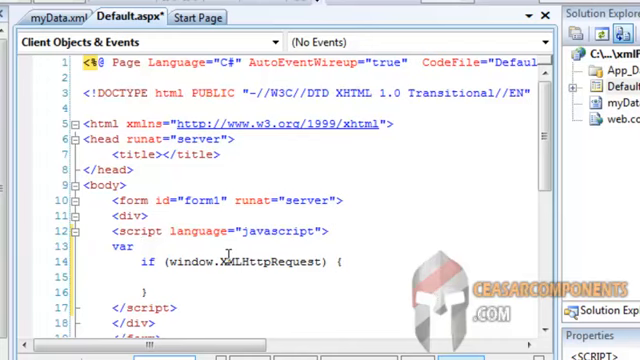
{"action": "type", "text": "ajx"}
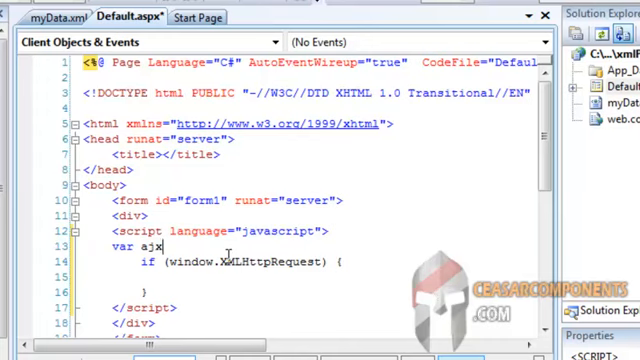
{"action": "type", "text": "Obj;"}
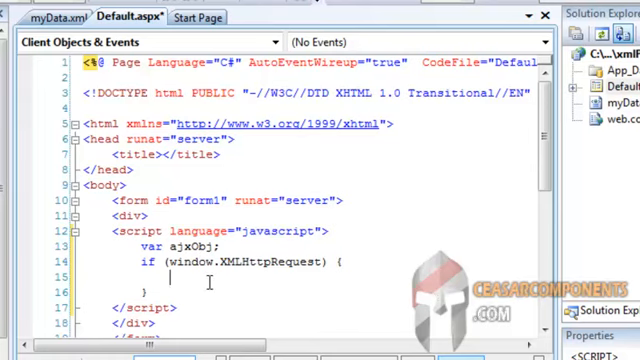
{"action": "type", "text": "ajxObj ="}
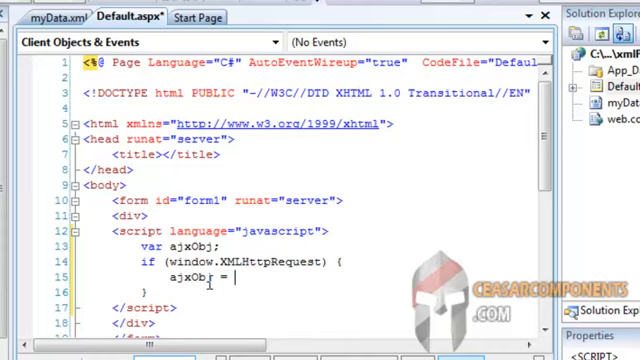
{"action": "type", "text": "new xml"}
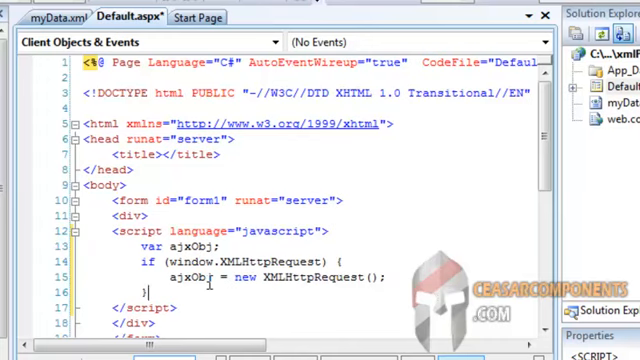
- Add an else branch creating ajxObj as ActiveXObject('Microsoft.XMLHTTP')
{"action": "type", "text": "else {"}
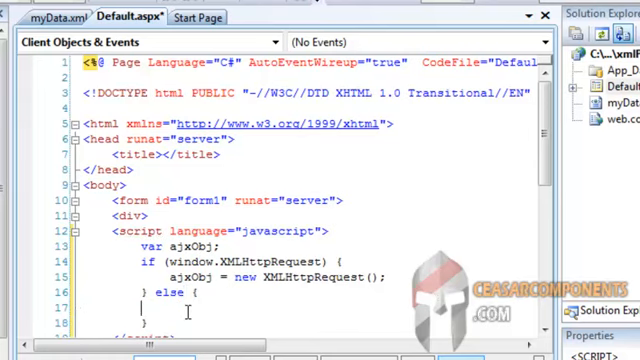
{"action": "type", "text": "ajx"}
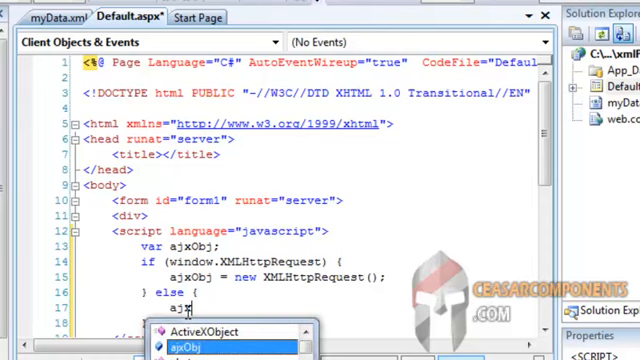
{"action": "type", "text": "ajxObj = new ActiveXObject();"}
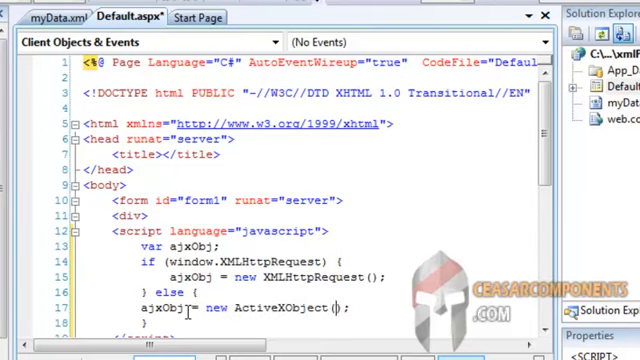
{"action": "type", "text": "'"}
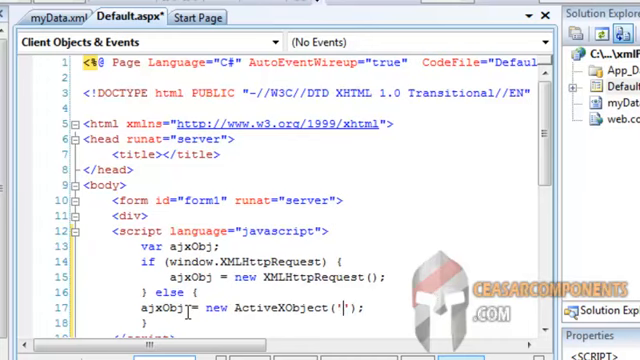
{"action": "type", "text": "Microsoft."}
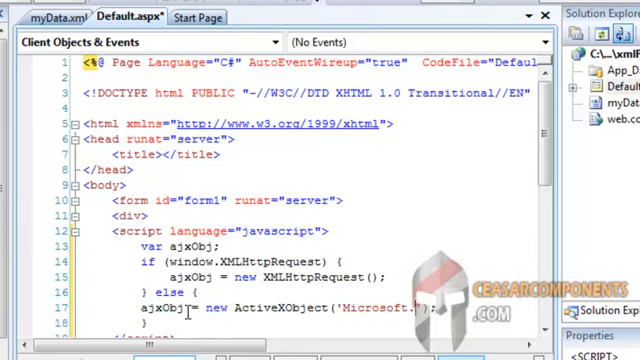
{"action": "type", "text": "XMLHTTP"}
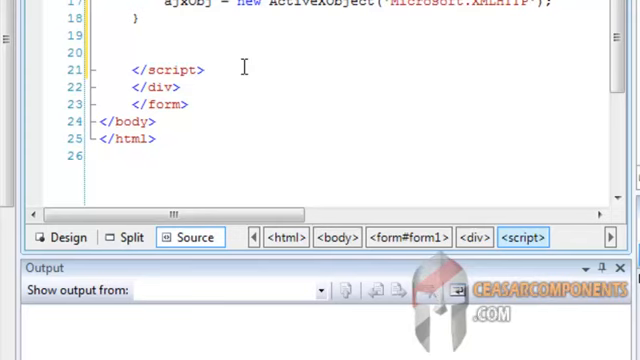
- Write ajxObj.open('GET', 'myData.xml', false) for a synchronous request
{"action": "type", "text": "var"}
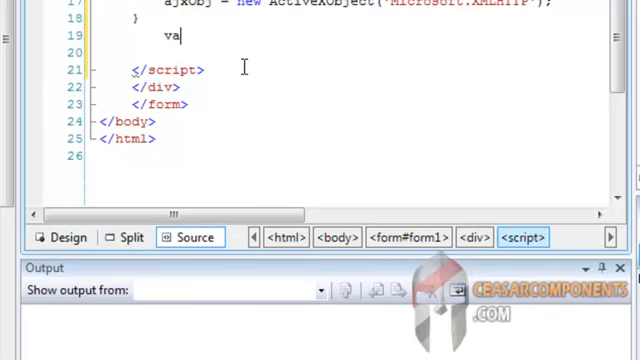
{"action": "key", "text": "BackSpace"}
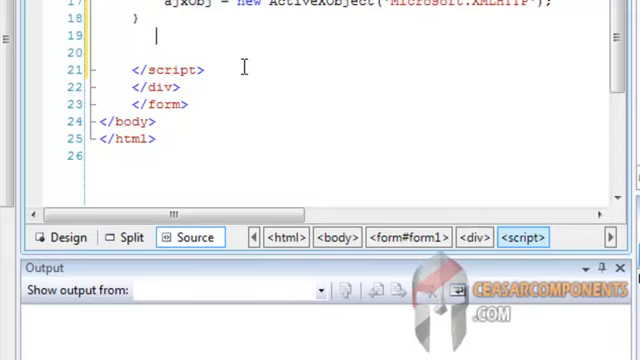
{"action": "type", "text": "ajxObj"}
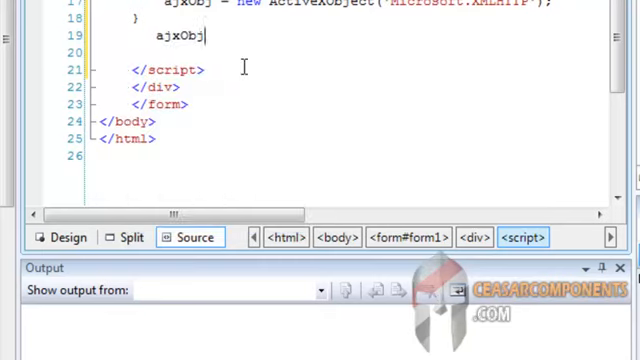
{"action": "type", "text": ".ope"}
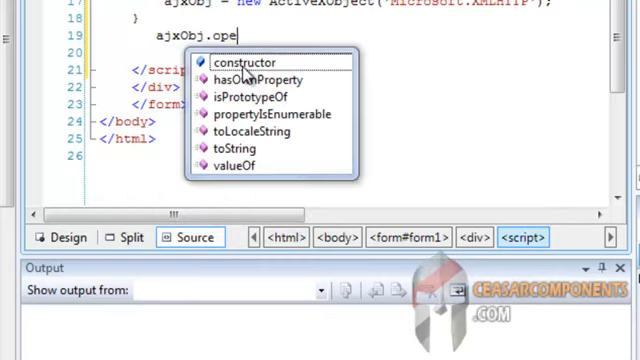
{"action": "type", "text": "n()"}
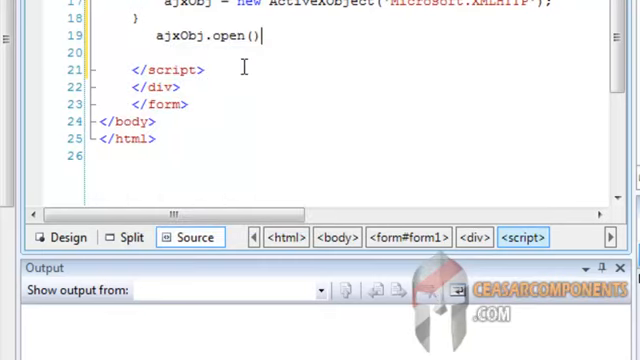
{"action": "type", "text": "''"}
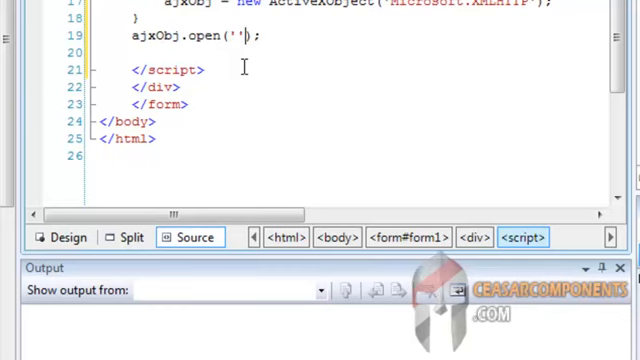
{"action": "type", "text": "GET"}
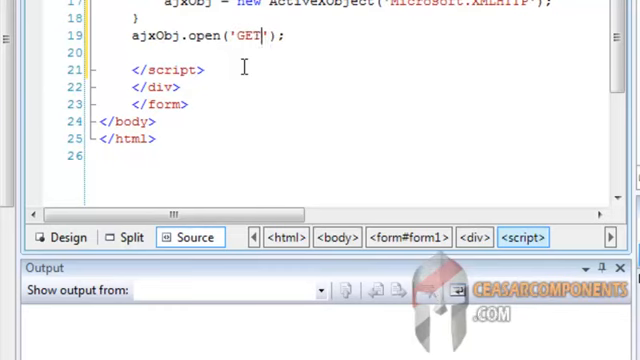
{"action": "type", "text": ","}
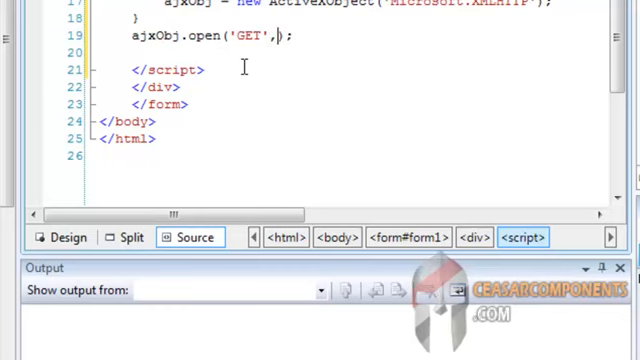
{"action": "type", "text": "''"}
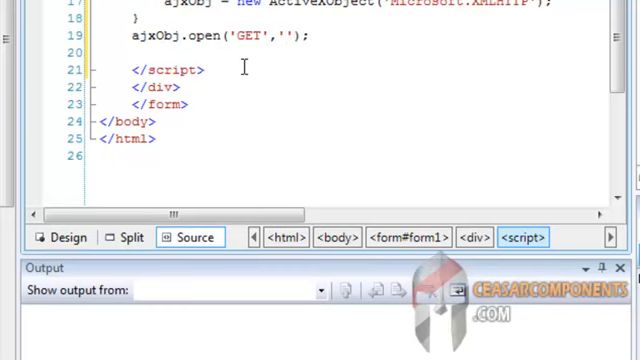
{"action": "type", "text": "myData"}
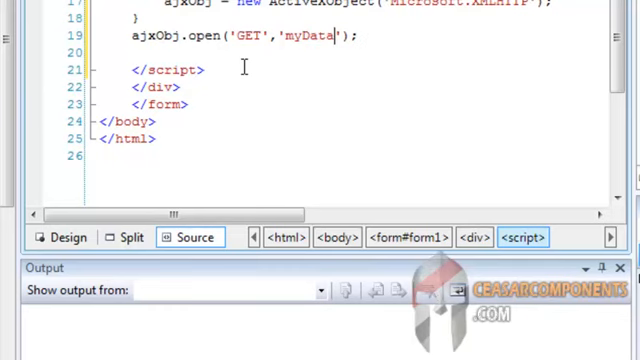
{"action": "type", "text": ".xml"}
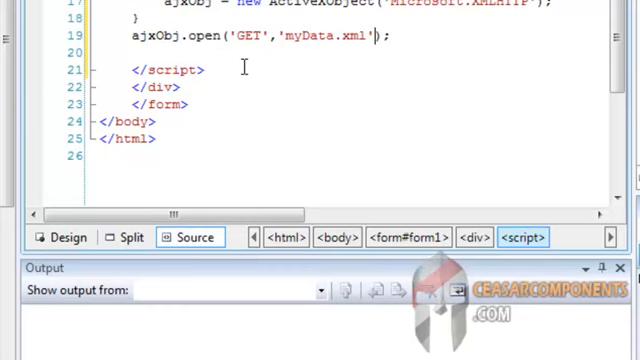
{"action": "type", "text": ",false"}
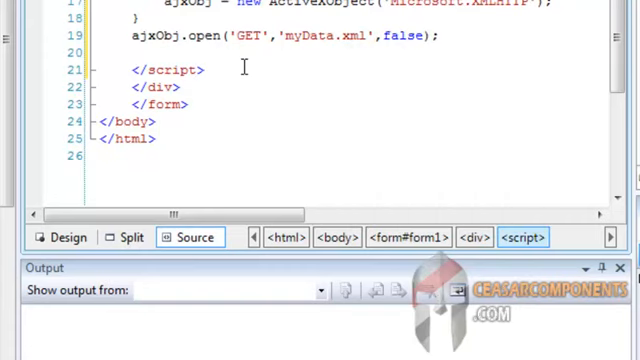
{"action": "left_click", "coordinate": [432, 37]}
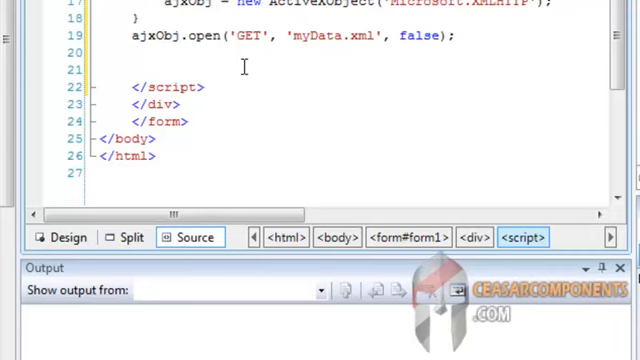
- Send the request and store ajxObj.responseXML in var myXml
{"action": "type", "text": "ajxObj"}
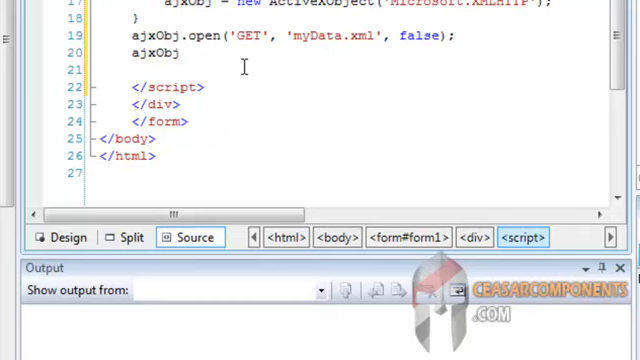
{"action": "type", "text": "."}
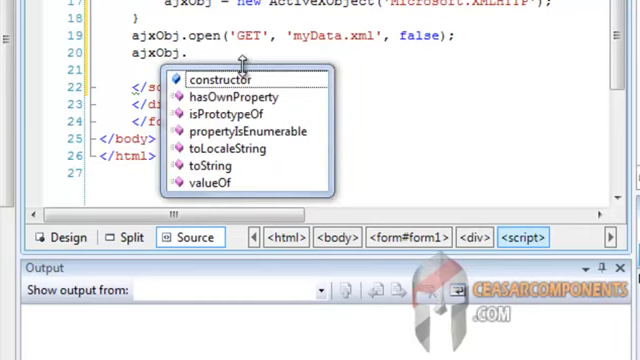
{"action": "type", "text": "send();"}
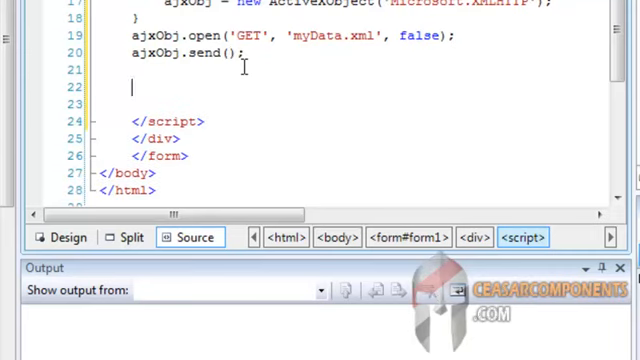
{"action": "type", "text": "var myX"}
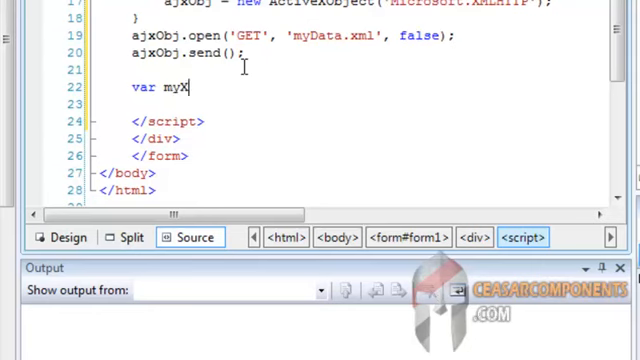
{"action": "type", "text": "ml"}
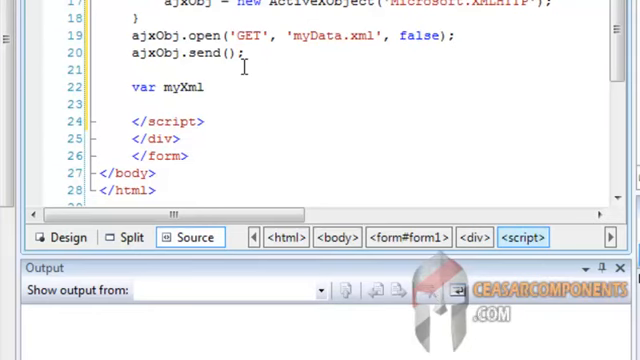
{"action": "type", "text": "="}
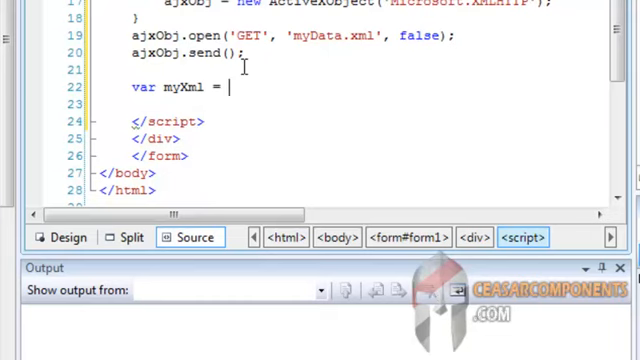
{"action": "type", "text": "ajxObj"}
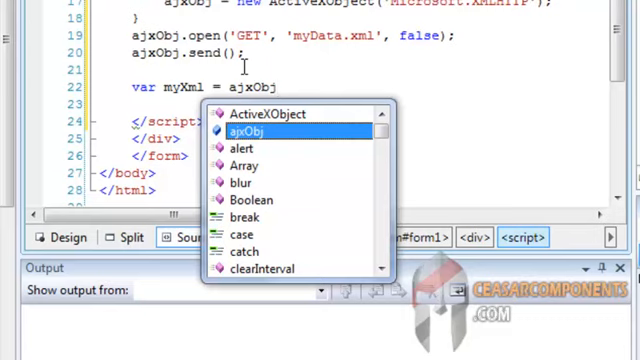
{"action": "type", "text": ".respo"}
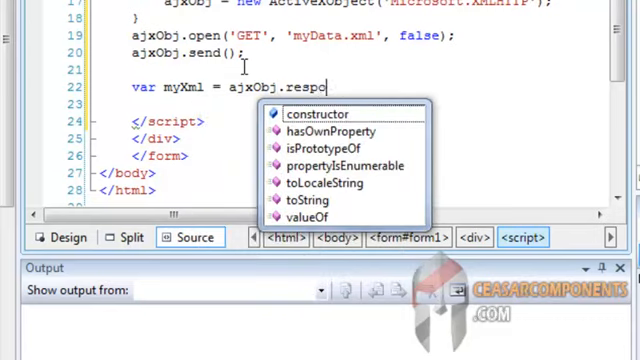
{"action": "type", "text": "nseXML;"}
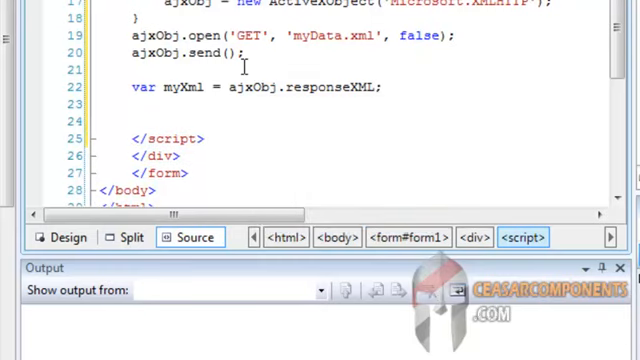
- Write document.write('<table border="2"') to start a bordered table
{"action": "scroll", "scroll_direction": "down", "scroll_amount": 3}
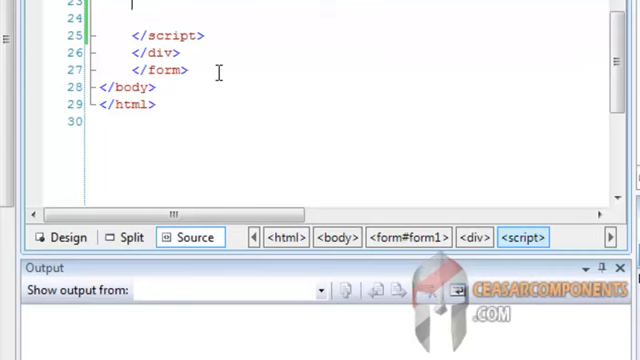
{"action": "type", "text": "document"}
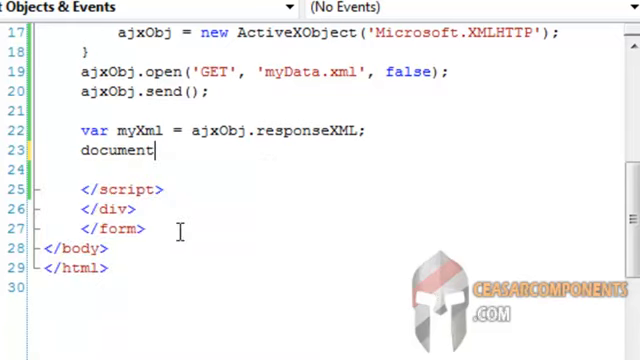
{"action": "type", "text": ".write();"}
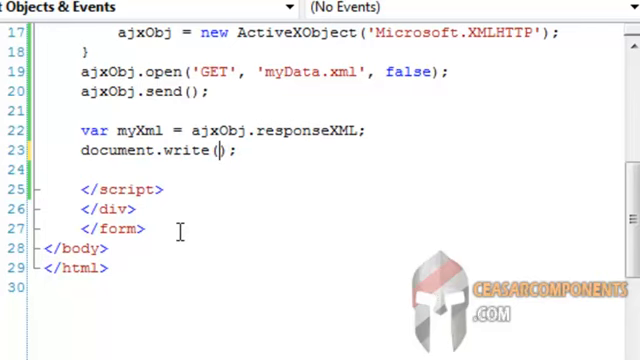
{"action": "type", "text": "''"}
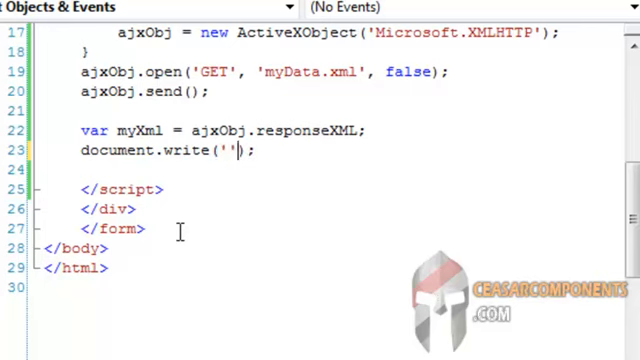
{"action": "type", "text": "<tab"}
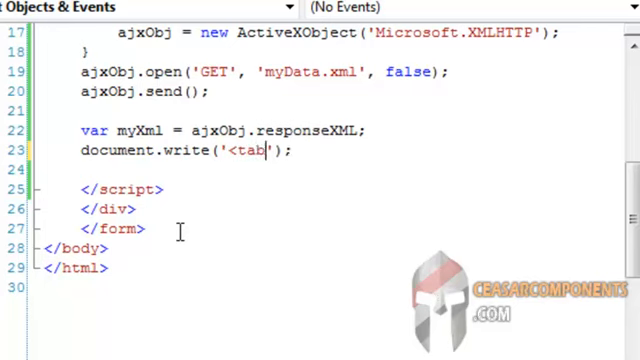
{"action": "type", "text": "le"}
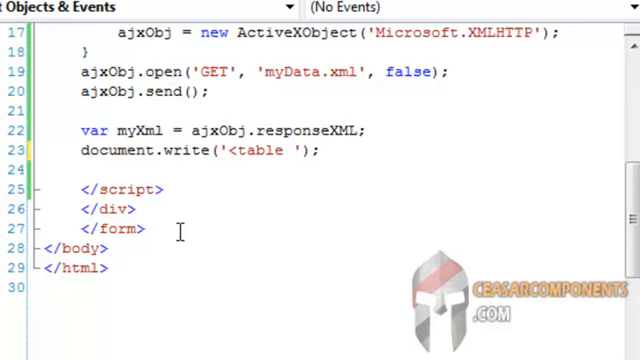
{"action": "type", "text": "border"}
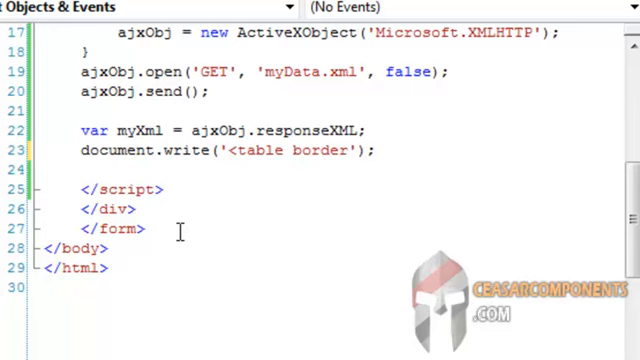
{"action": "type", "text": "="}
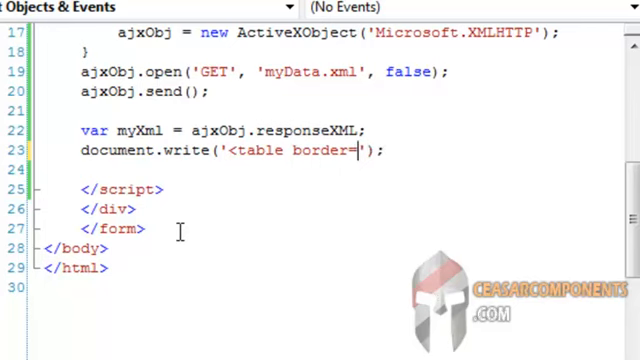
{"action": "type", "text": "1\""}
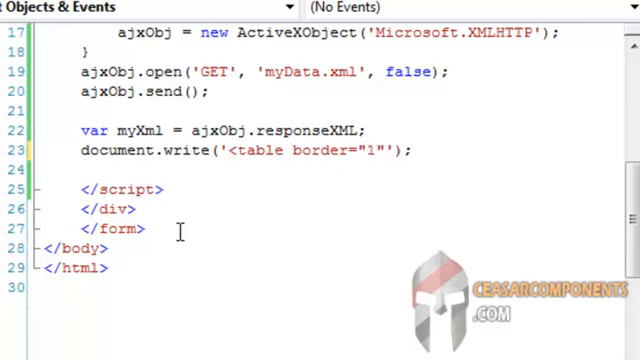
{"action": "type", "text": "2"}
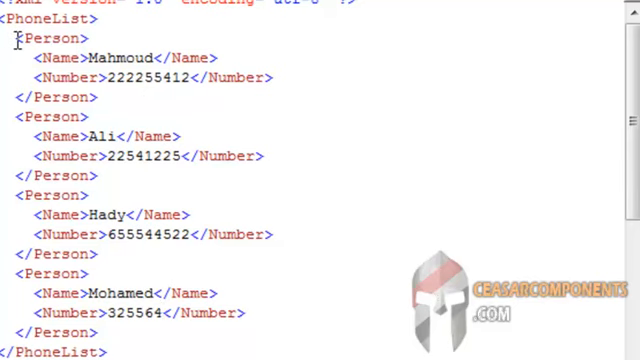
{"action": "left_click_drag", "start_coordinate": [18, 38], "coordinate": [95, 195]}
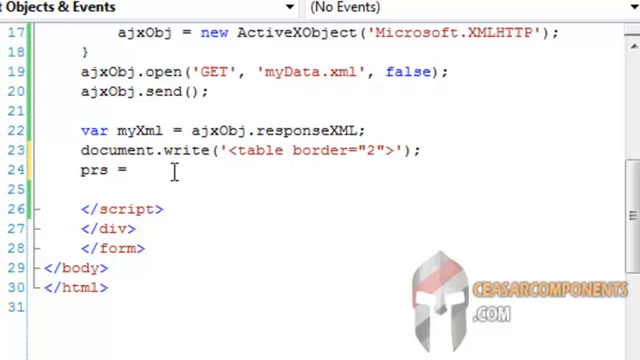
- Get the Person elements with myXml.getElementsByTagName('Person') into prs
{"action": "type", "text": "myXM"}
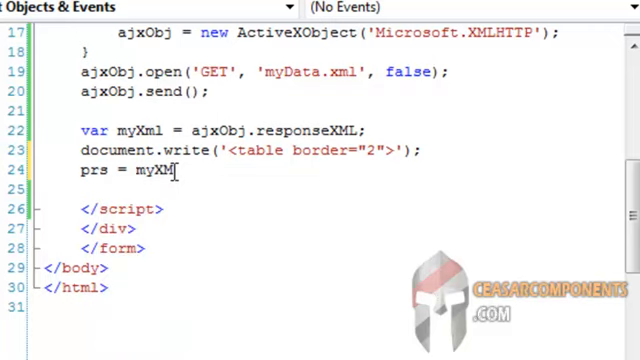
{"action": "type", "text": "l."}
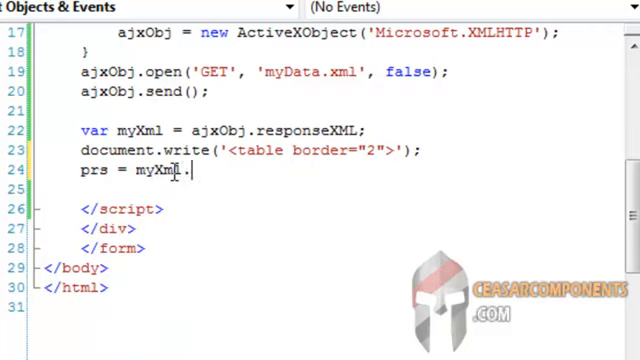
{"action": "type", "text": "get"}
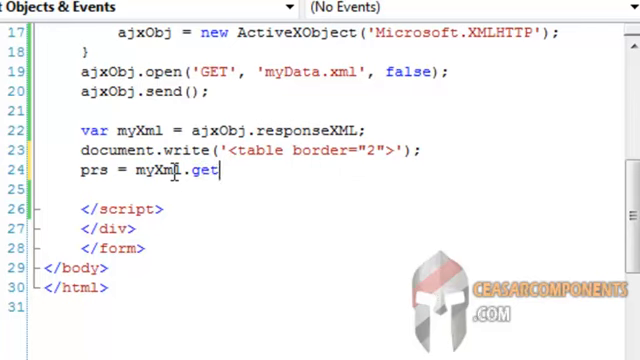
{"action": "type", "text": "Element"}
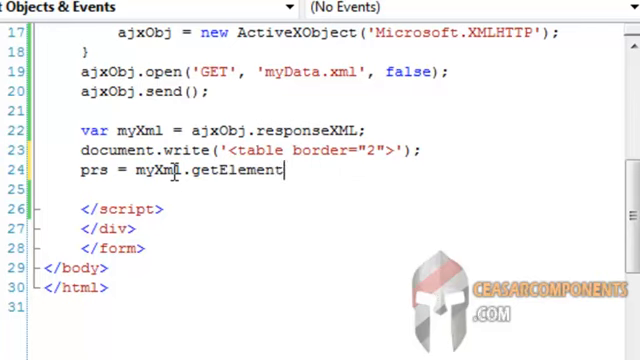
{"action": "type", "text": "sB"}
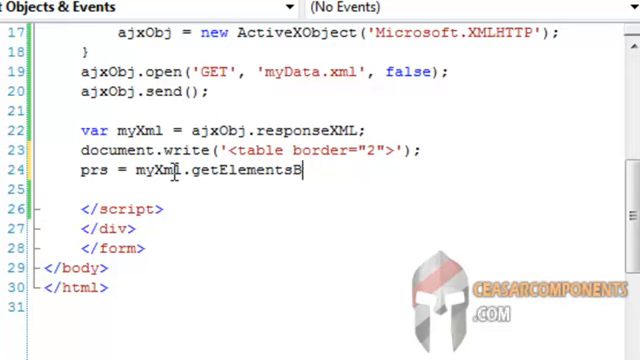
{"action": "type", "text": "yTag"}
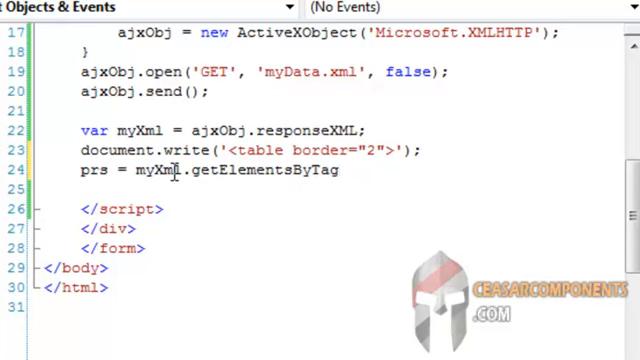
{"action": "type", "text": "Name();"}
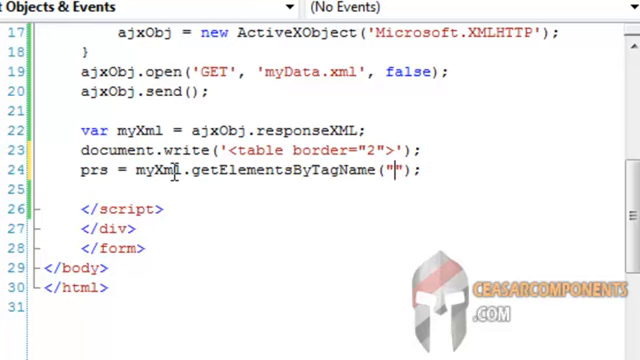
{"action": "type", "text": "Person"}
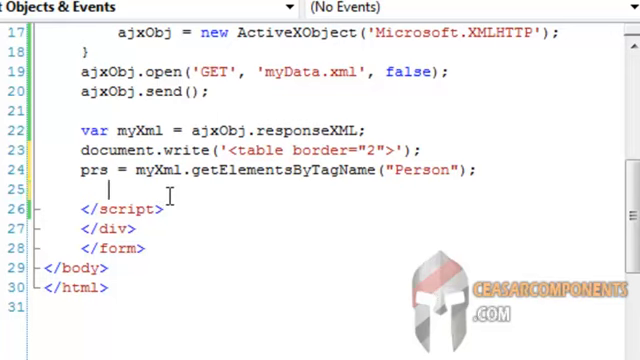
- Loop over prs.length with i++, writing '<tr><td>' for each person
{"action": "type", "text": "fo"}
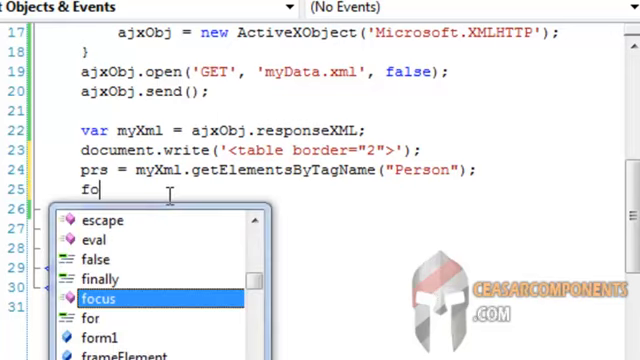
{"action": "type", "text": "r( i = 0 ; i"}
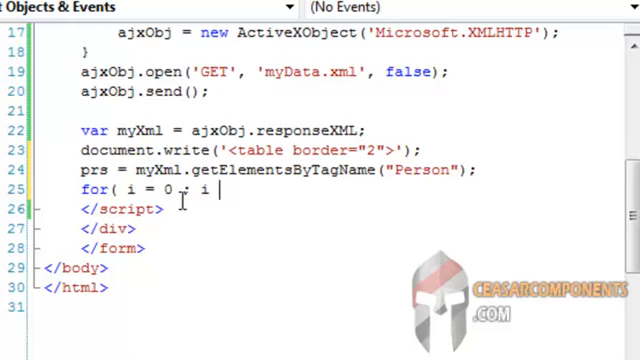
{"action": "type", "text": "< prs.e"}
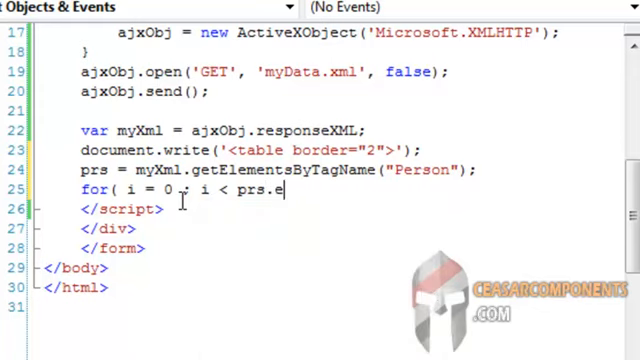
{"action": "type", "text": "length"}
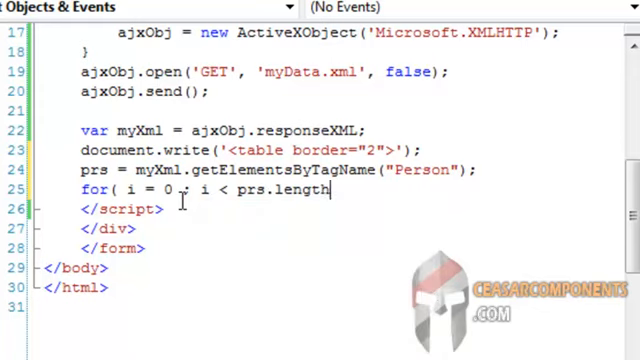
{"action": "type", "text": ";"}
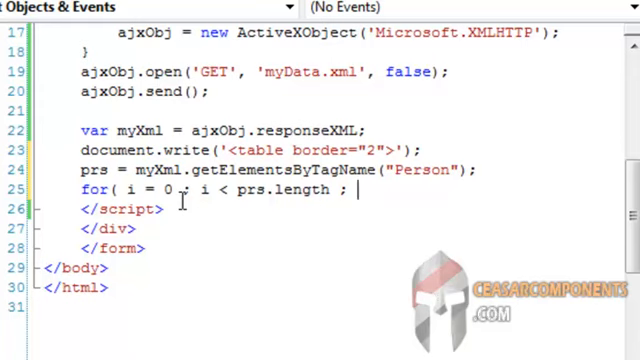
{"action": "type", "text": "p"}
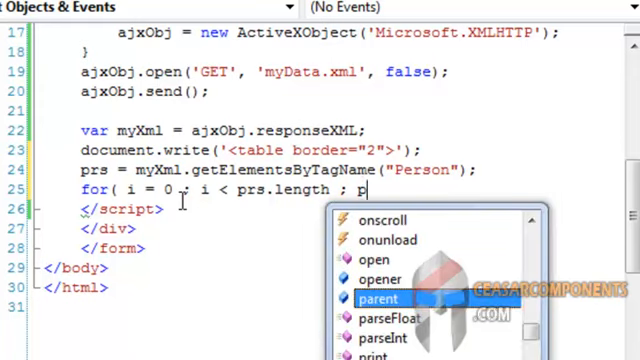
{"action": "type", "text": "rs+"}
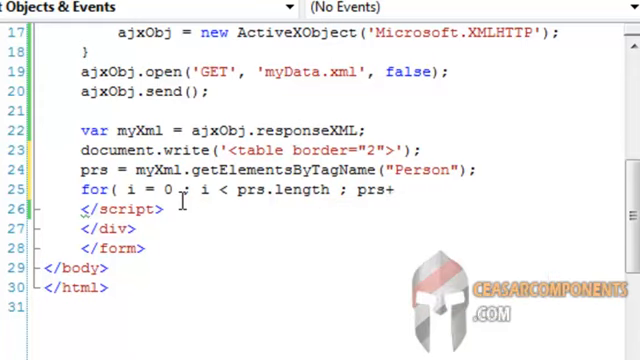
{"action": "type", "text": "i++) {"}
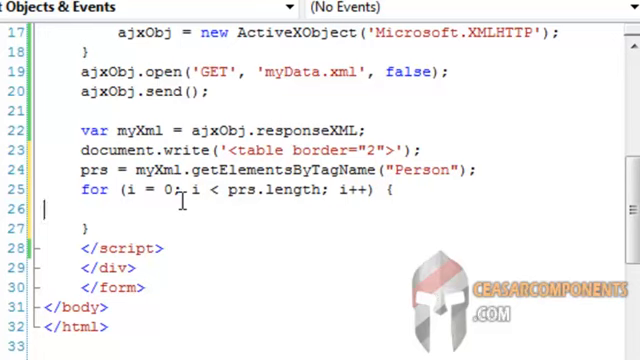
{"action": "type", "text": "d"}
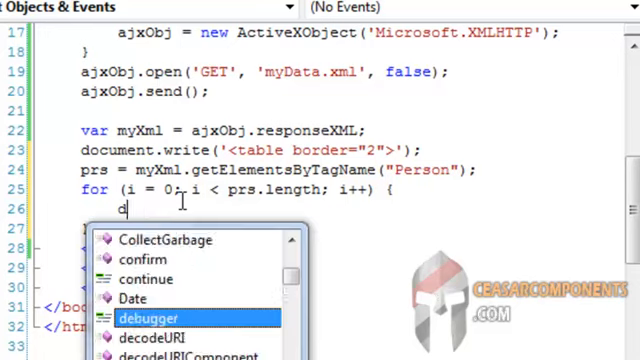
{"action": "type", "text": "ocument"}
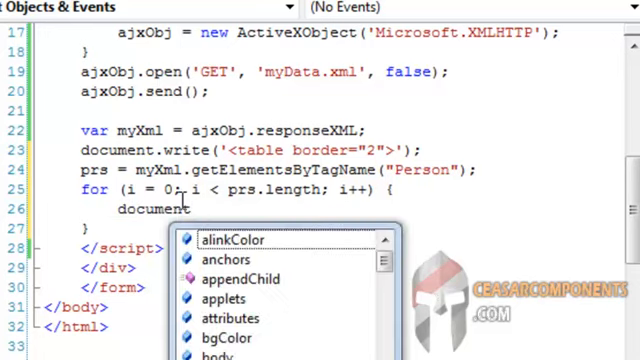
{"action": "type", "text": ".w"}
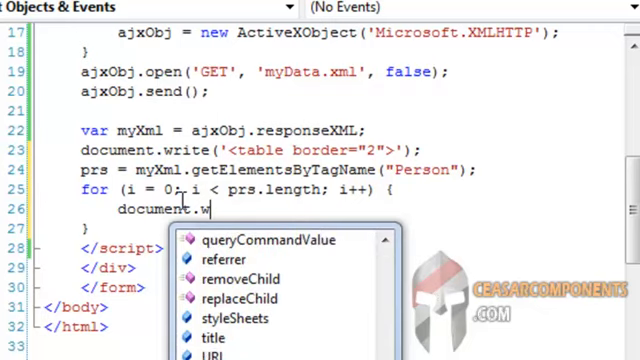
{"action": "type", "text": "rite()"}
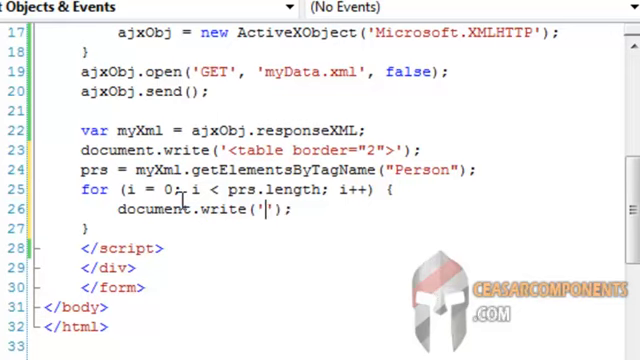
{"action": "type", "text": "<tr>"}
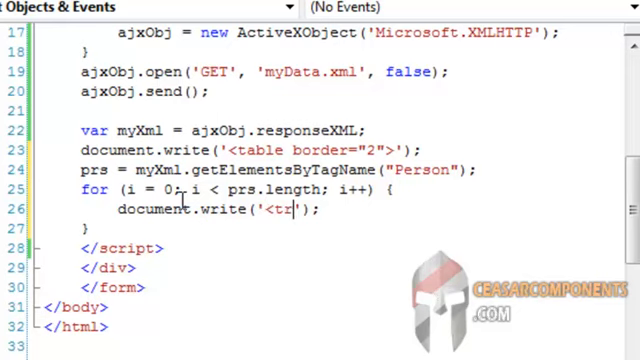
{"action": "type", "text": "<>"}
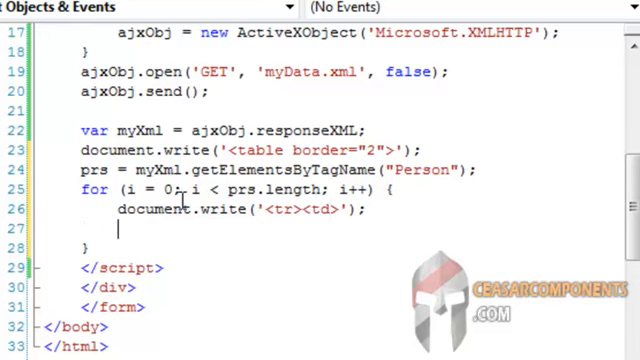
- Begin document.write(prs[i].getElementsByTagName("")) for the first cell value
{"action": "type", "text": "docm"}
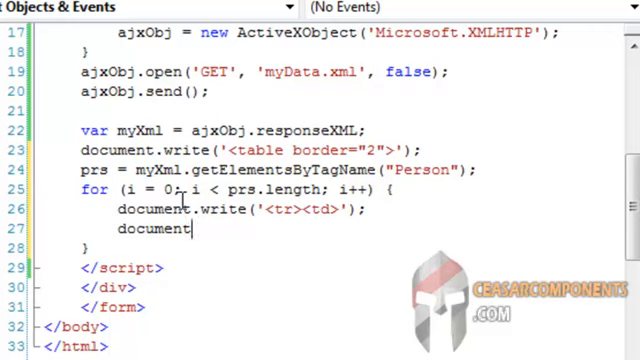
{"action": "type", "text": ".write("}
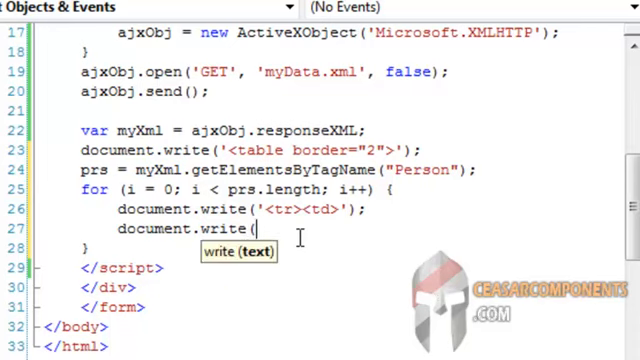
{"action": "type", "text": "pr"}
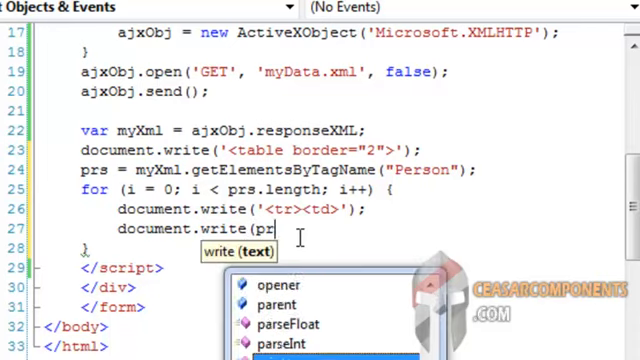
{"action": "type", "text": "s["}
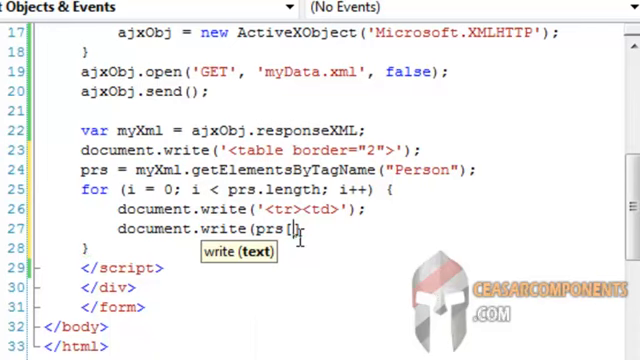
{"action": "type", "text": "i"}
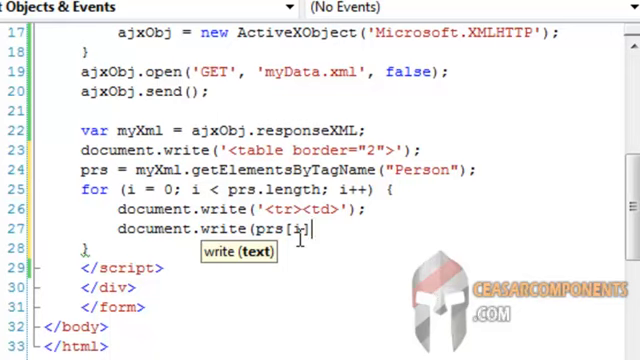
{"action": "type", "text": ")"}
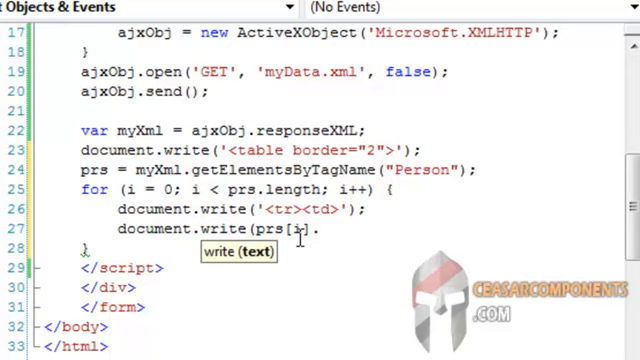
{"action": "type", "text": ".getE"}
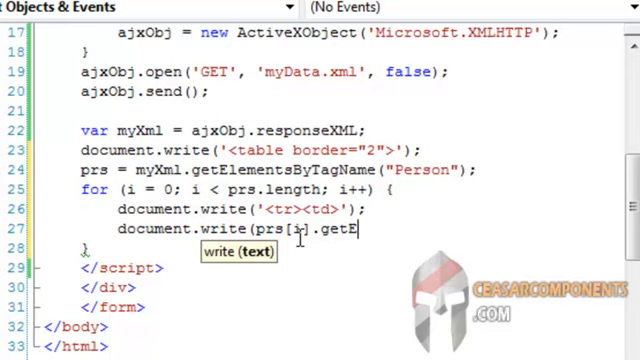
{"action": "type", "text": "lements"}
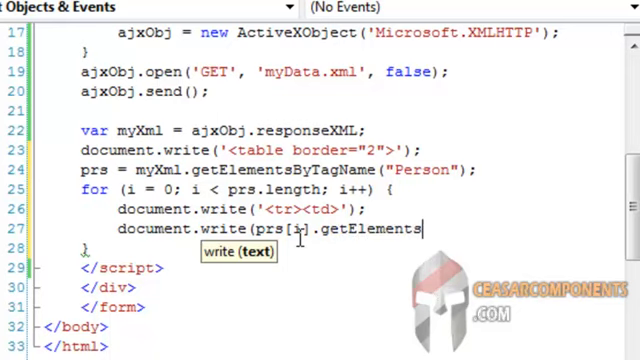
{"action": "type", "text": "ByTag"}
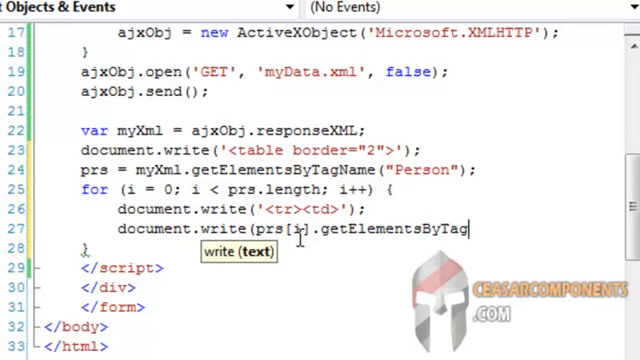
{"action": "type", "text": "Name ("}
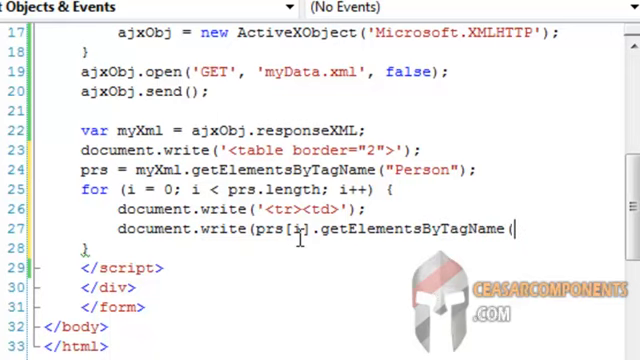
{"action": "type", "text": ");"}
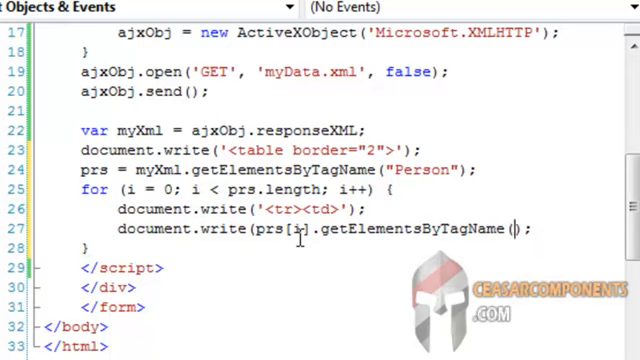
{"action": "type", "text": "\"\""}
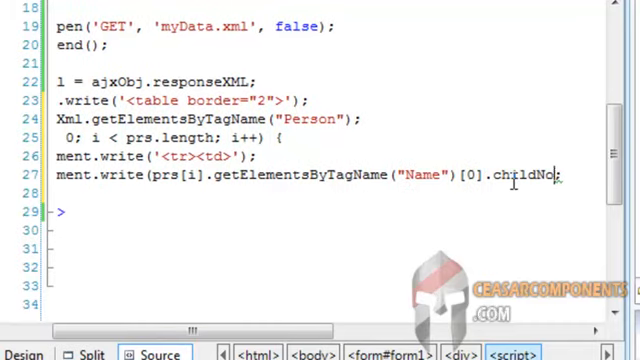
- Complete .childNodes[0].nodeValue for Name and duplicate it for Number
{"action": "type", "text": "des[]"}
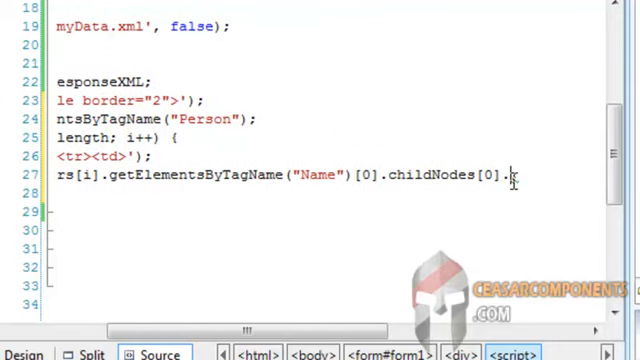
{"action": "type", "text": "node;"}
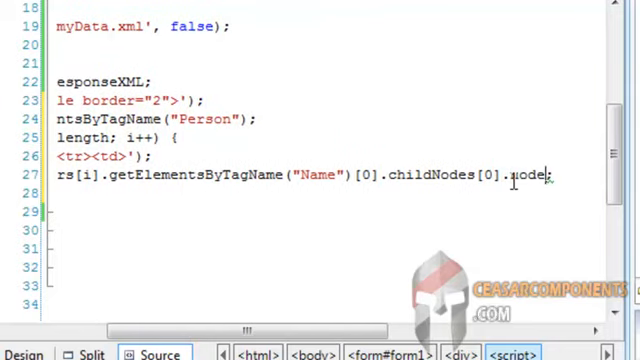
{"action": "type", "text": "Value"}
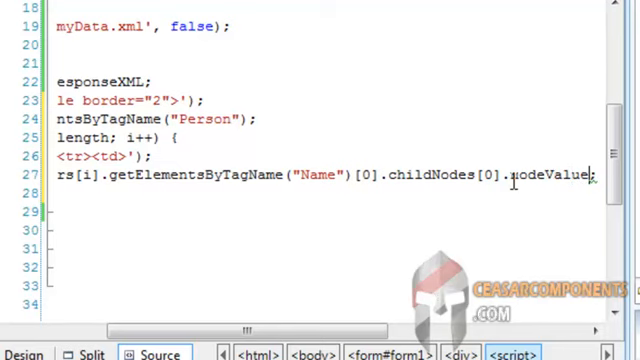
{"action": "type", "text": ")"}
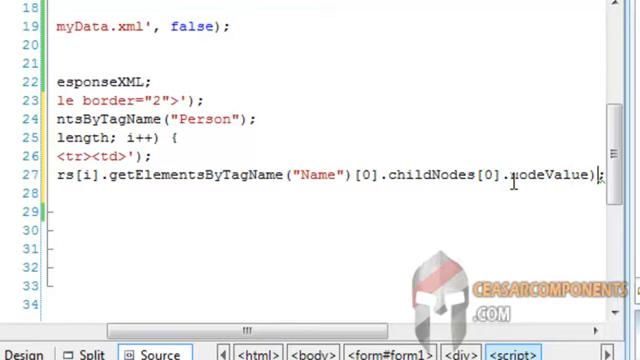
{"action": "scroll", "scroll_direction": "right", "scroll_amount": 3}
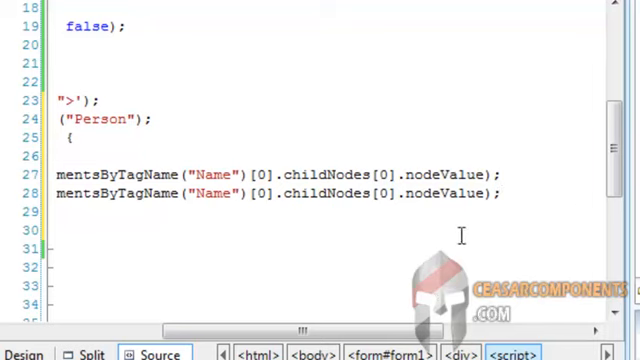
{"action": "type", "text": "Nu"}
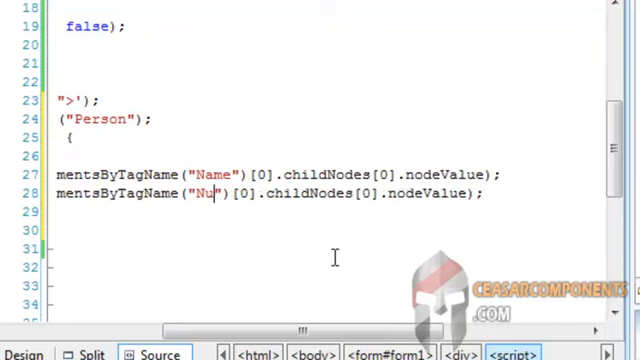
{"action": "type", "text": "mber"}
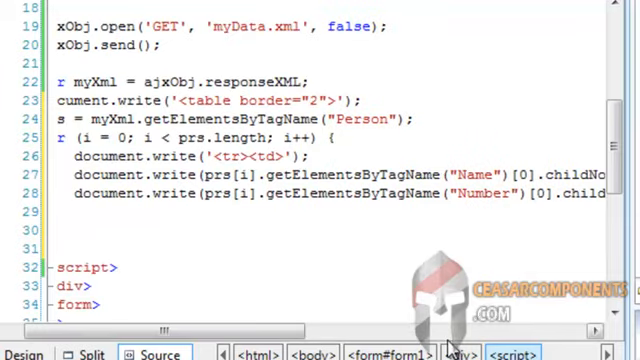
- Close each row with document.write('</td></tr>')
{"action": "type", "text": "document"}
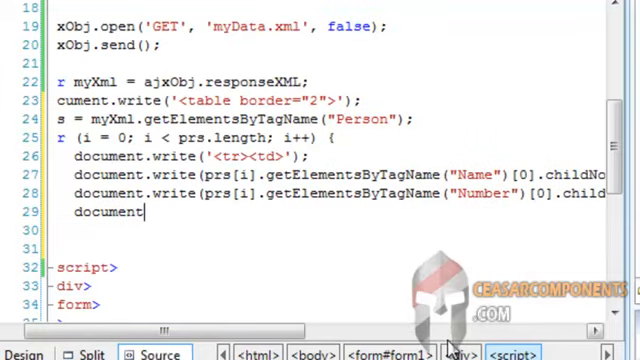
{"action": "type", "text": ".write"}
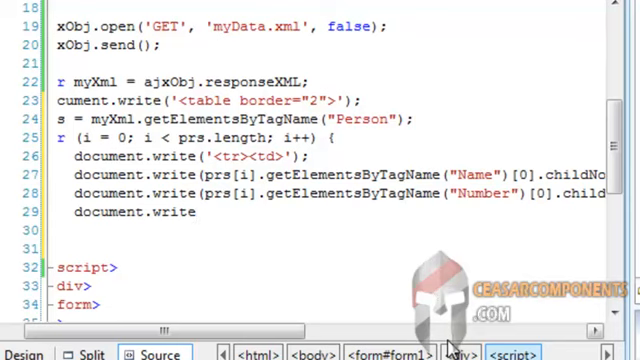
{"action": "type", "text": "();"}
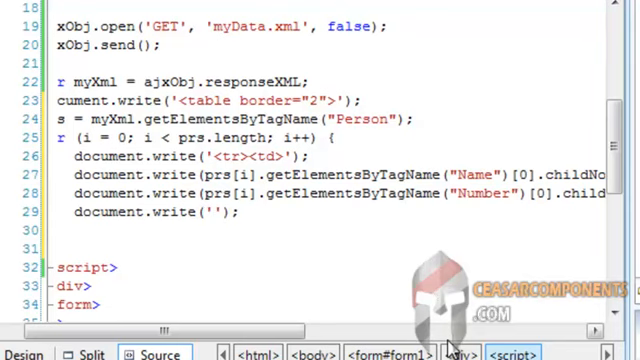
{"action": "type", "text": "<td"}
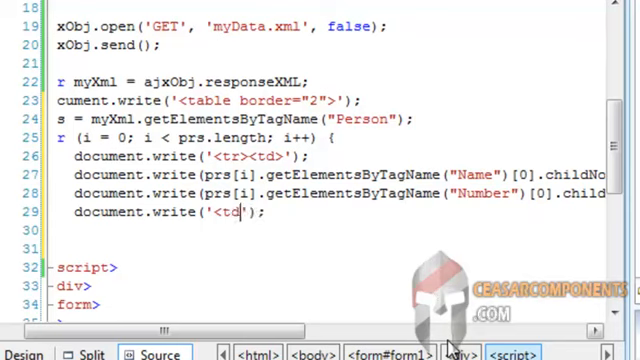
{"action": "type", "text": "/"}
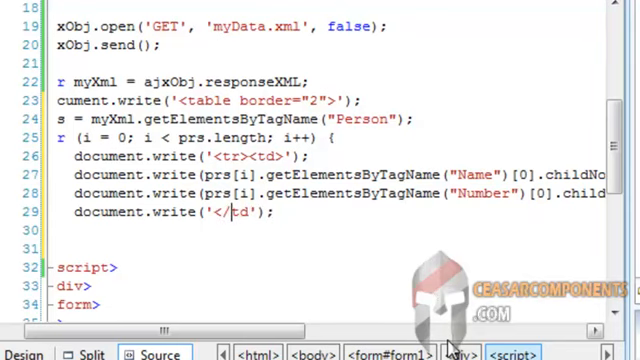
{"action": "type", "text": "</tr>"}
{"action": "left_click", "coordinate": [330, 249]}
{"action": "type", "text": "}"}
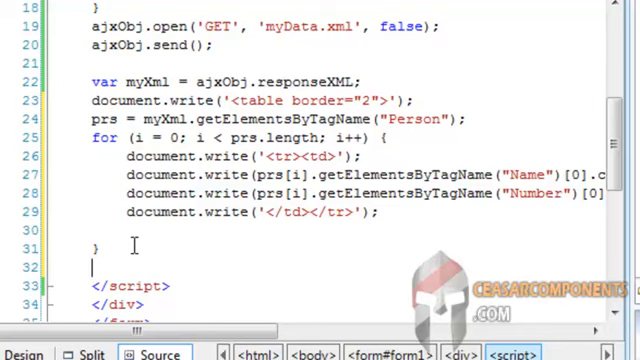
- Write document.write('</table>'); after the loop's closing brace to close the table
{"action": "type", "text": "document"}
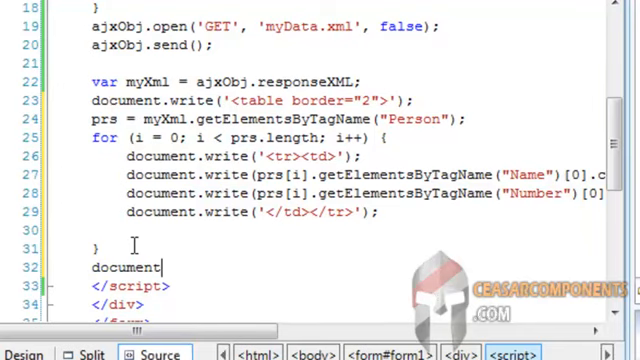
{"action": "type", "text": ".write"}
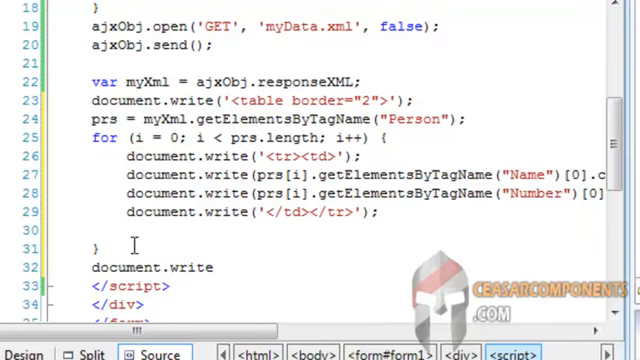
{"action": "type", "text": "();"}
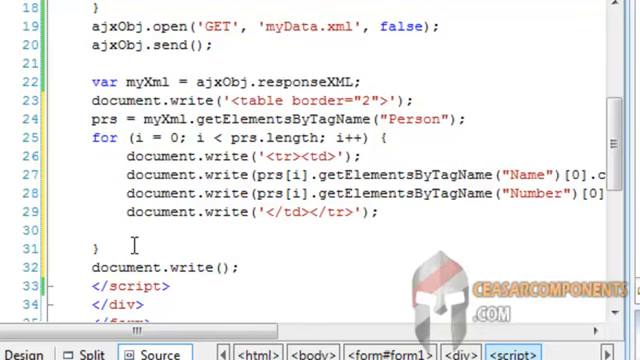
{"action": "type", "text": "<>'"}
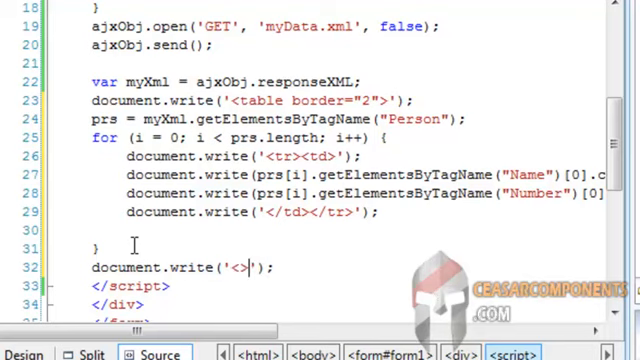
{"action": "type", "text": "/tab"}
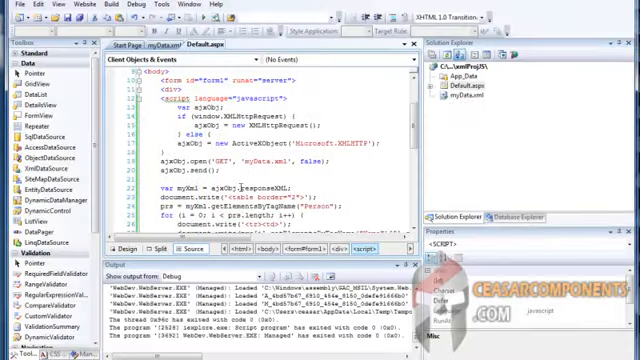
- Insert a new document.write(); call between the Name and Number lines inside the loop
{"action": "scroll", "scroll_direction": "down", "scroll_amount": 3}
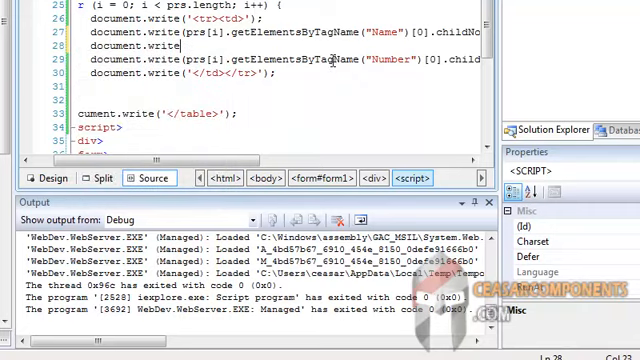
{"action": "type", "text": "();"}
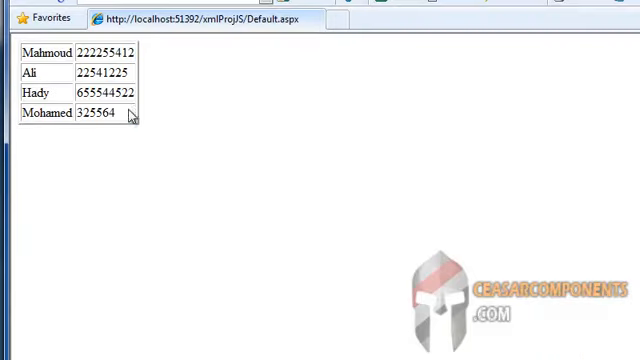
{"action": "mouse_move", "coordinate": [193, 114]}
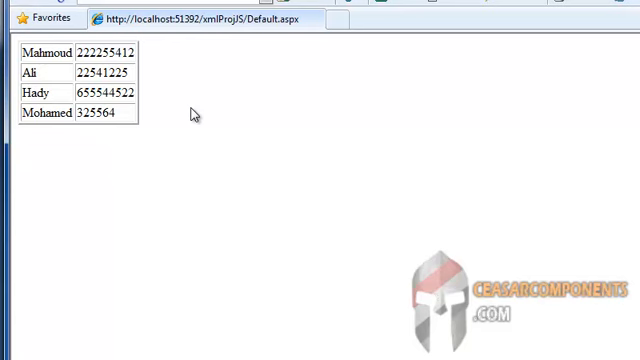
{"action": "mouse_move", "coordinate": [221, 135]}
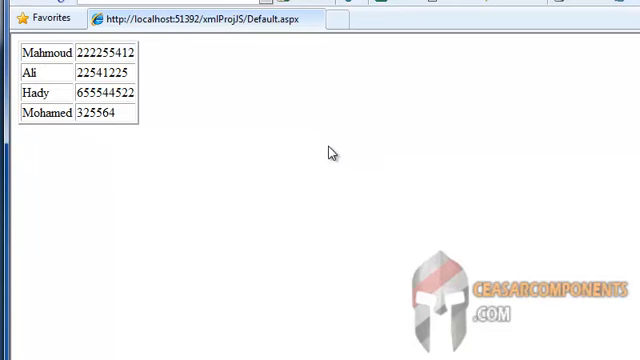
{"action": "mouse_move", "coordinate": [122, 121]}
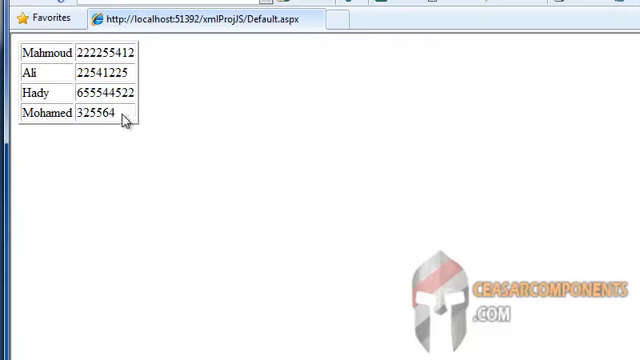